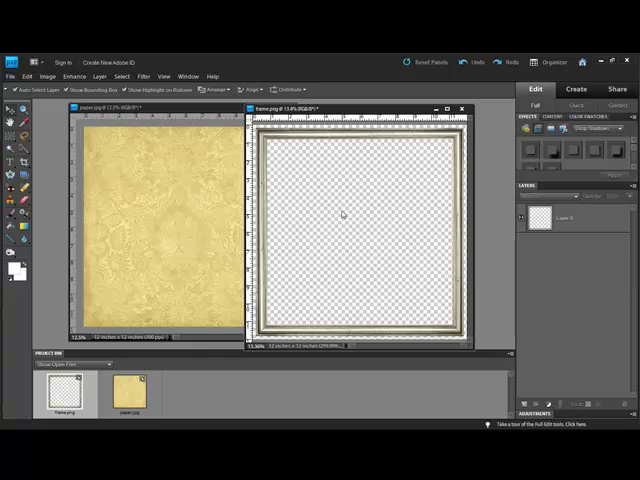
Drag the ornate frame onto the yellow damask paper document as Layer 1 using the Move tool
left_click(8, 108)
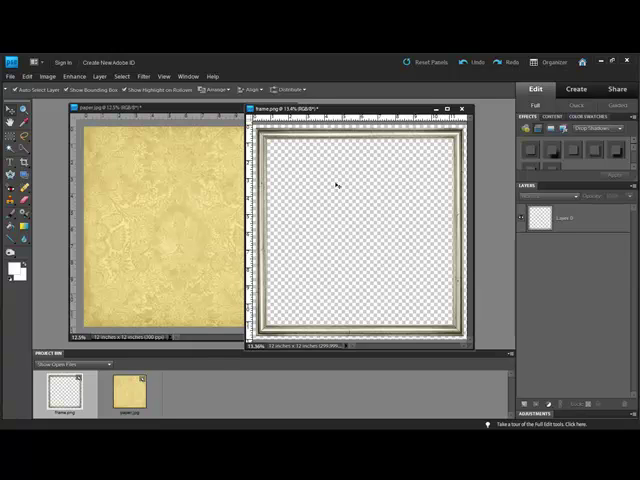
mouse_move(340, 140)
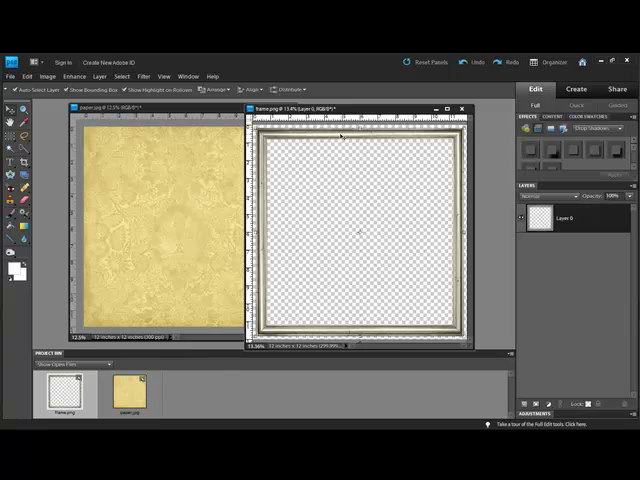
left_click(10, 76)
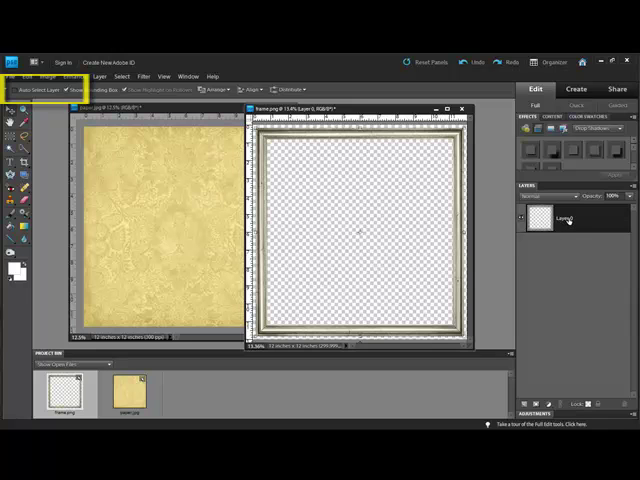
left_click(570, 218)
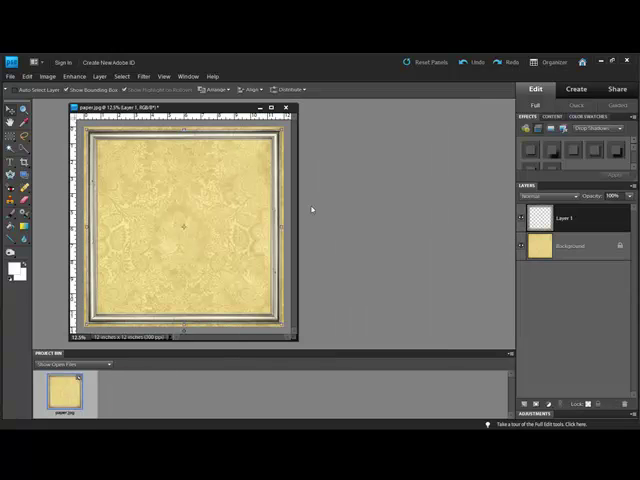
left_click(576, 218)
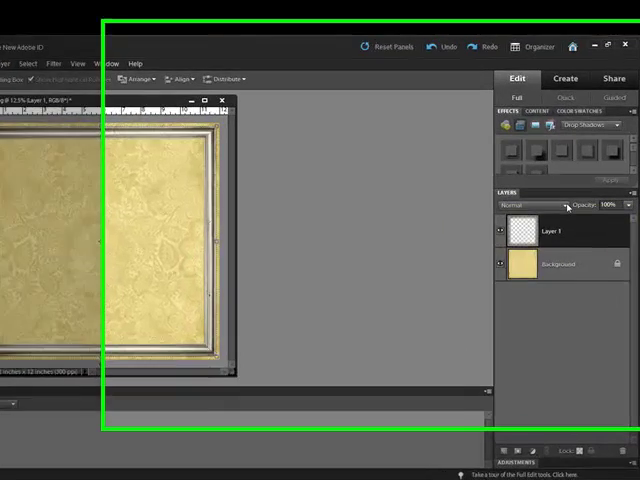
left_click(510, 204)
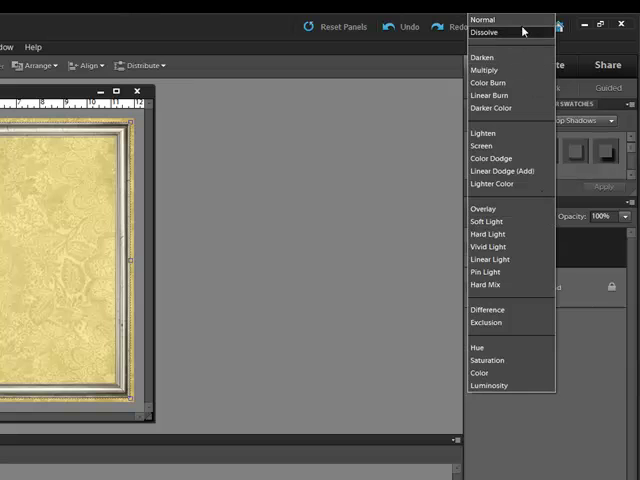
left_click(484, 20)
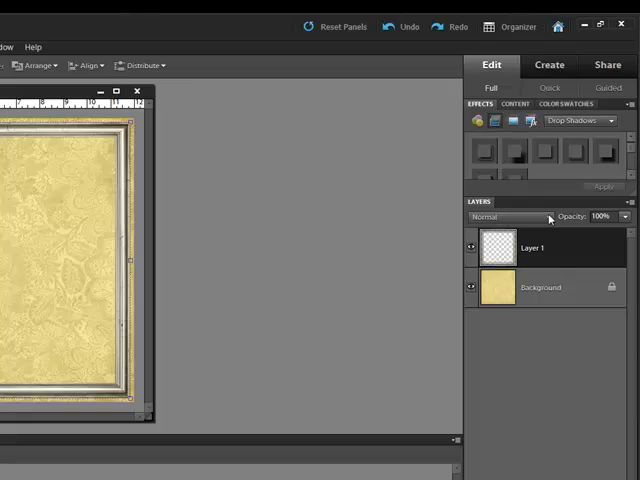
left_click(488, 216)
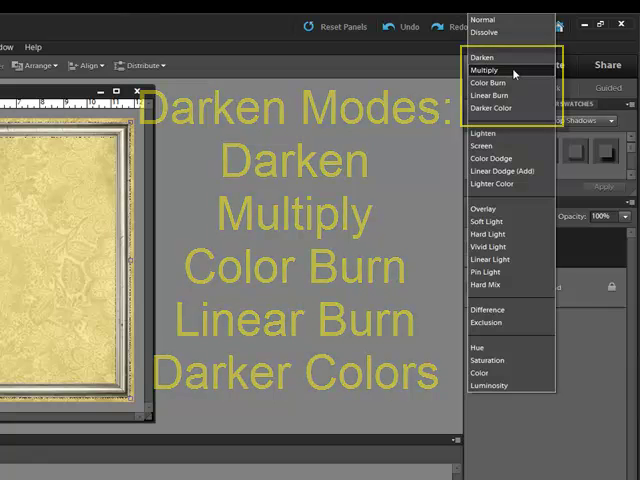
Preview the frame layer in Darken, Lighten and a contrast blend mode, leaving the mode list open
left_click(484, 68)
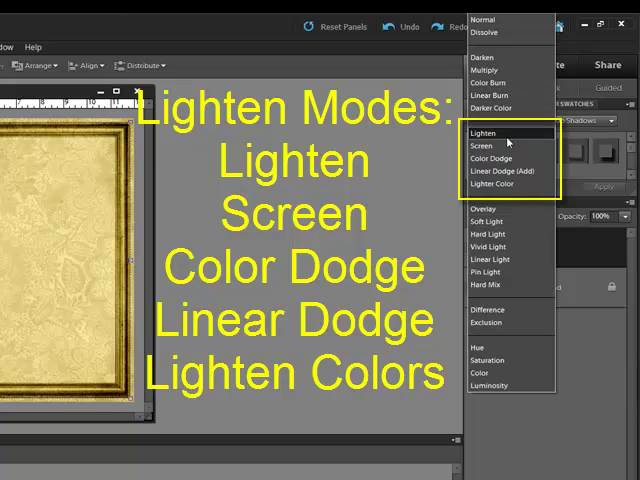
left_click(484, 132)
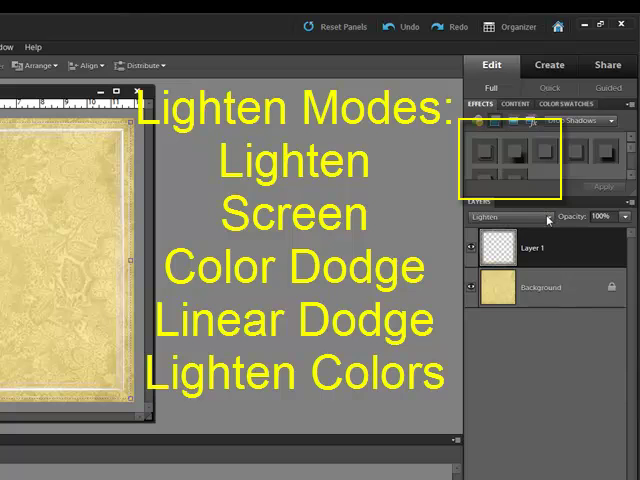
left_click(510, 216)
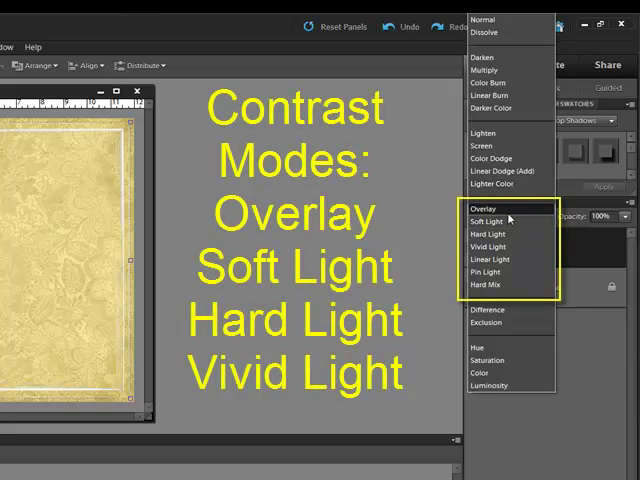
left_click(484, 208)
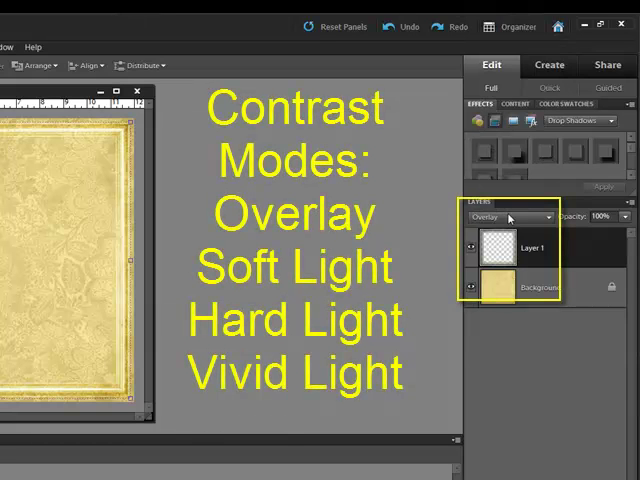
left_click(508, 216)
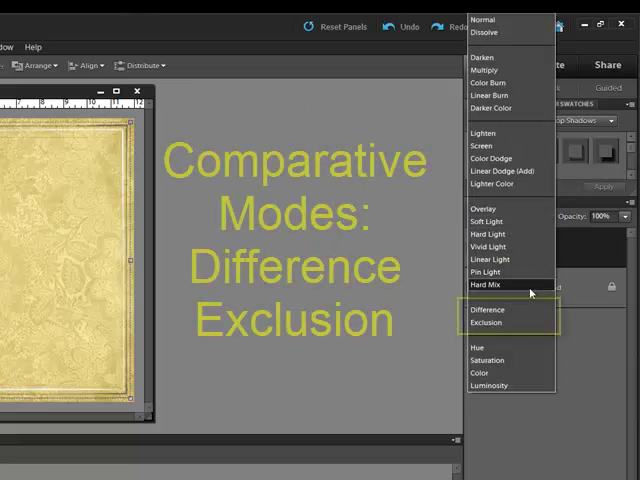
mouse_move(510, 310)
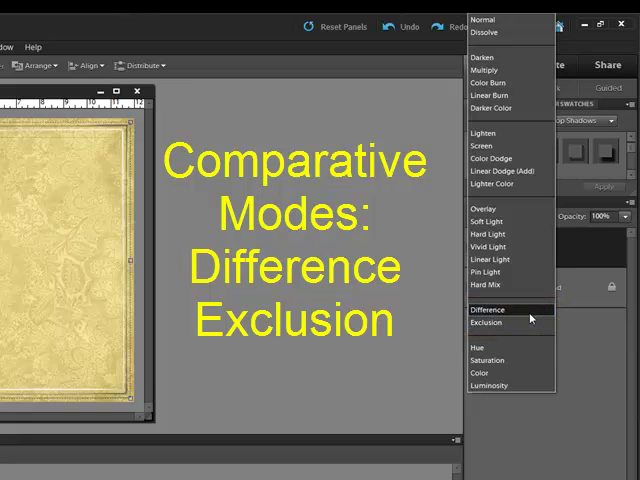
Preview Difference and Hue group modes, then set Layer 1 to Soft Light
left_click(488, 308)
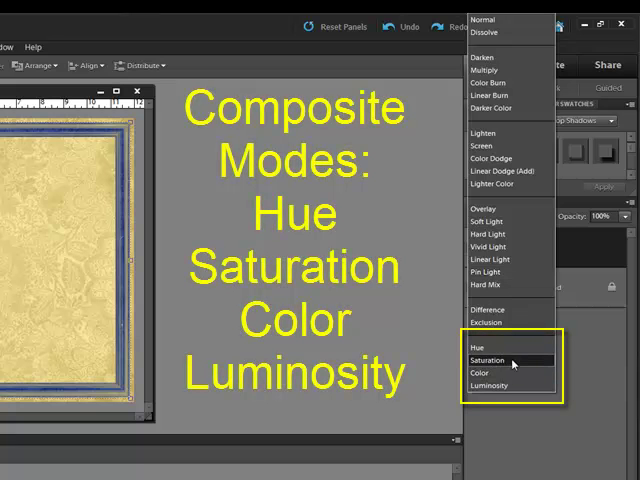
left_click(480, 346)
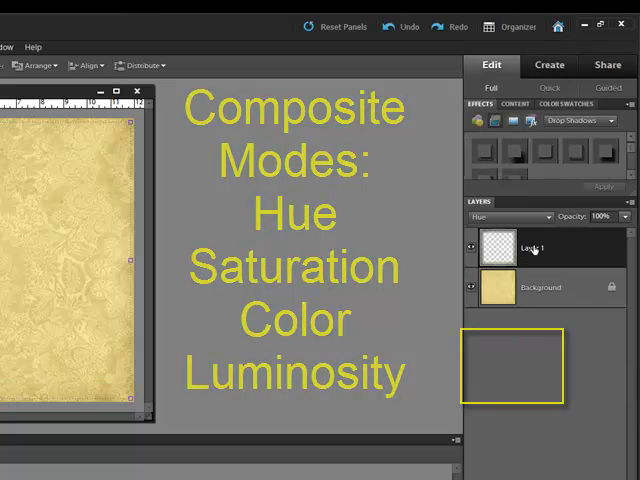
left_click(512, 216)
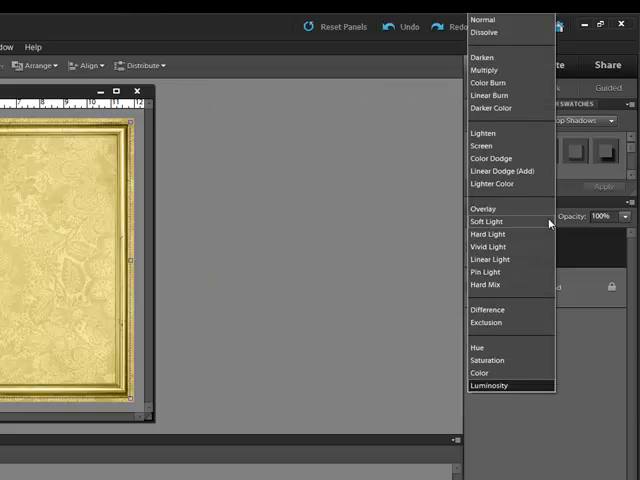
mouse_move(488, 220)
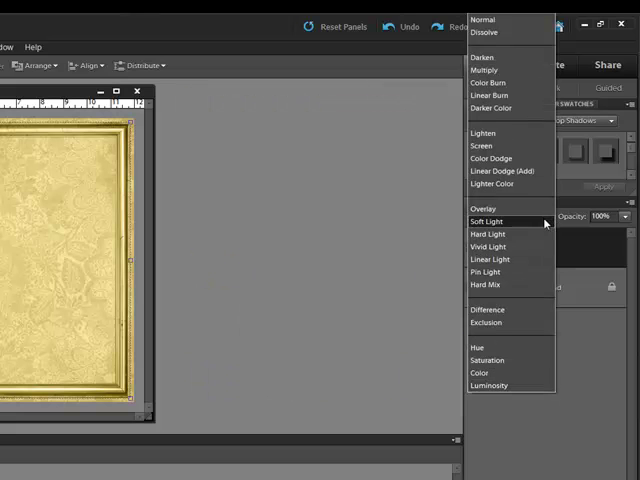
left_click(488, 260)
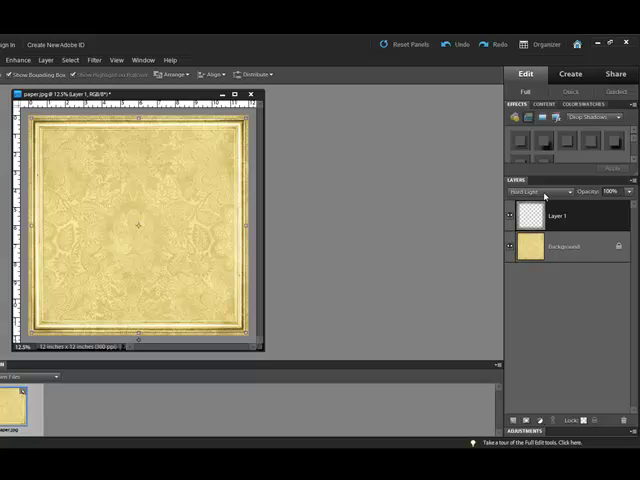
mouse_move(580, 232)
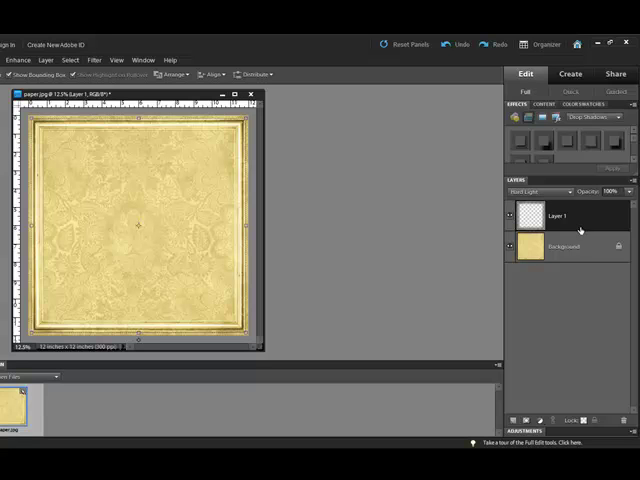
Duplicate the Soft Light frame layer with Ctrl+J to create Layer 1 copy above it
key("ctrl+j")
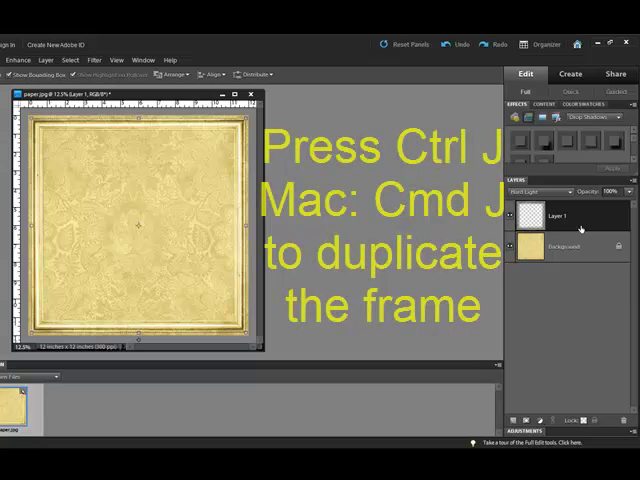
key("ctrl+j")
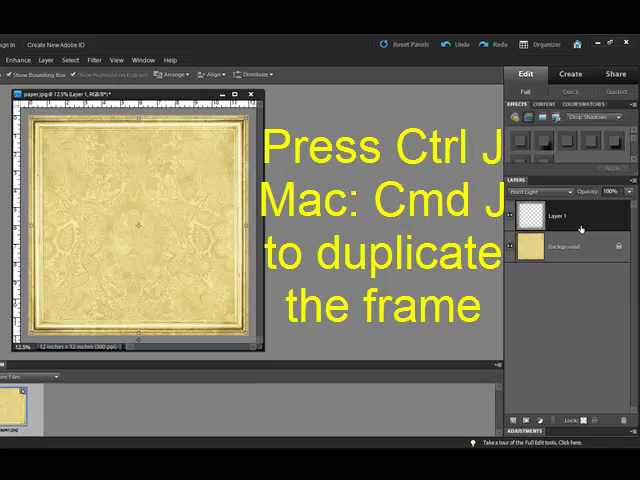
key("ctrl+j")
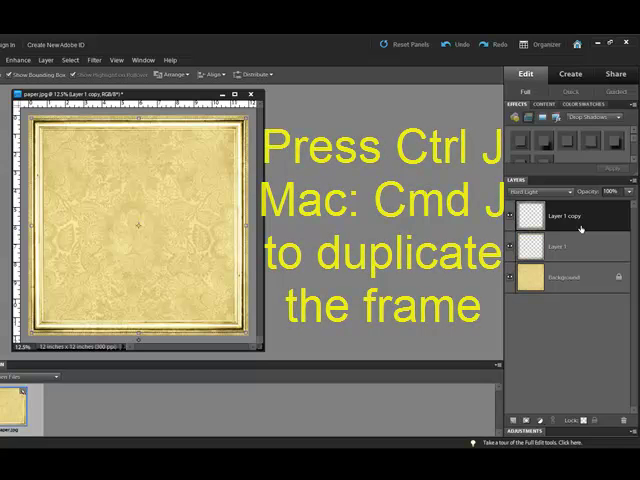